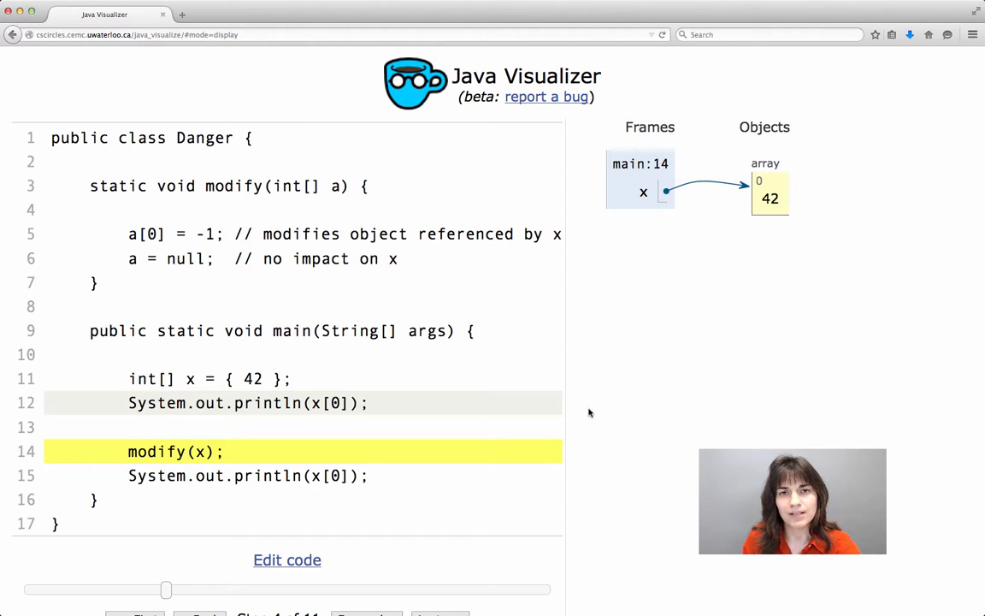
Highlight the argument x in the modify(x) call on line 14
scroll("down", 3)
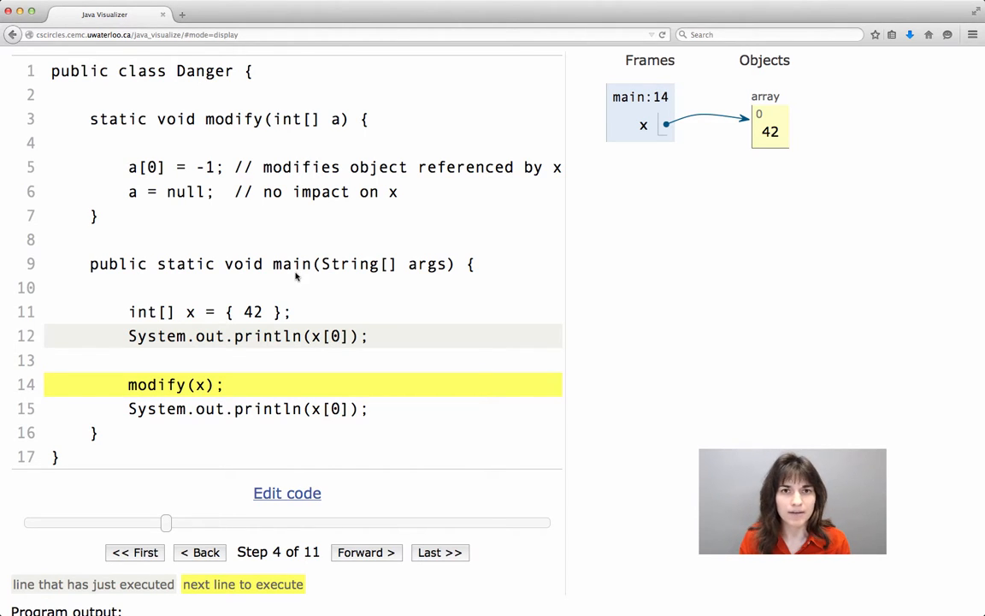
mouse_move(213, 298)
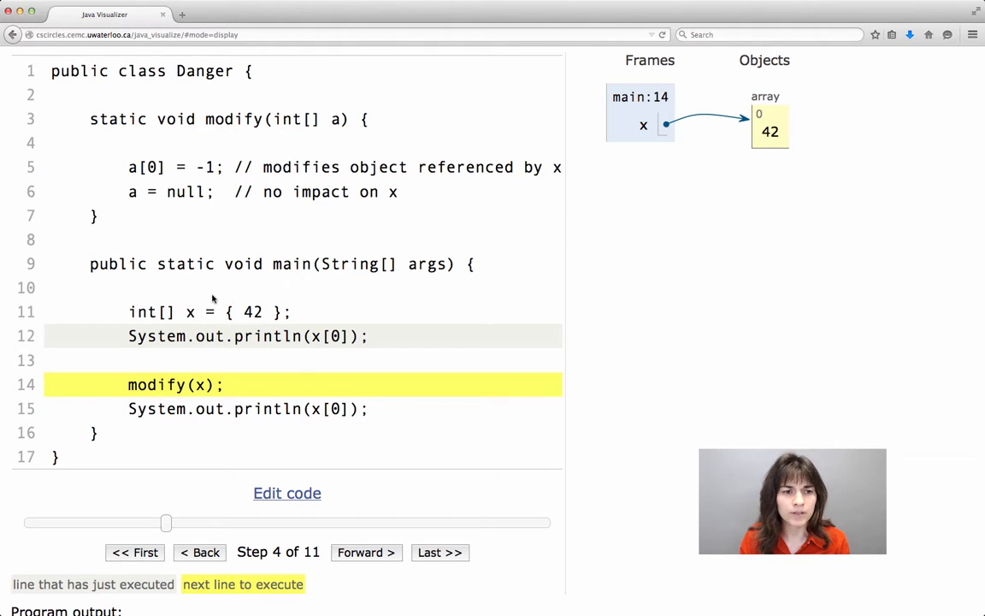
mouse_move(201, 312)
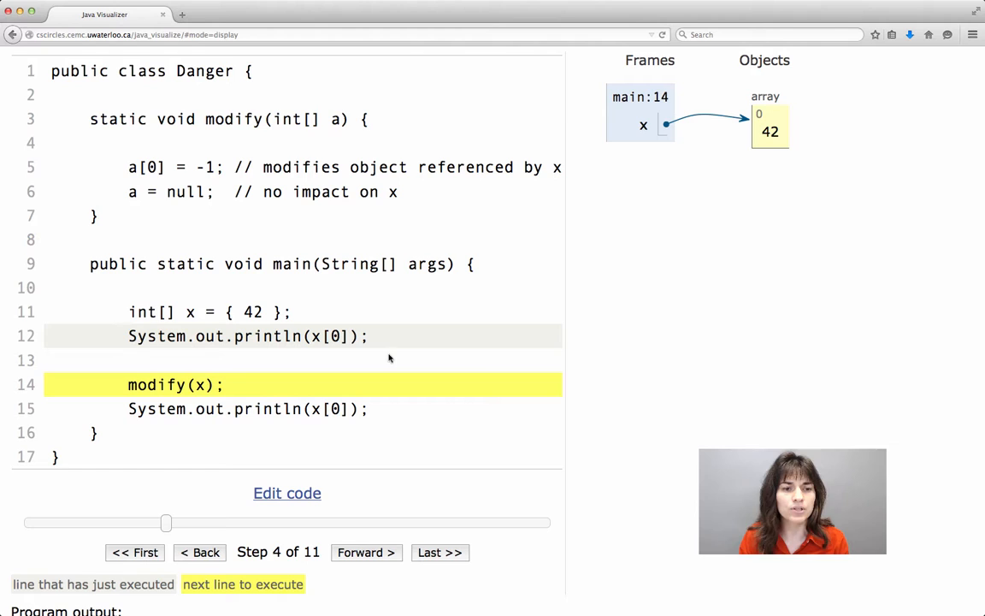
mouse_move(383, 338)
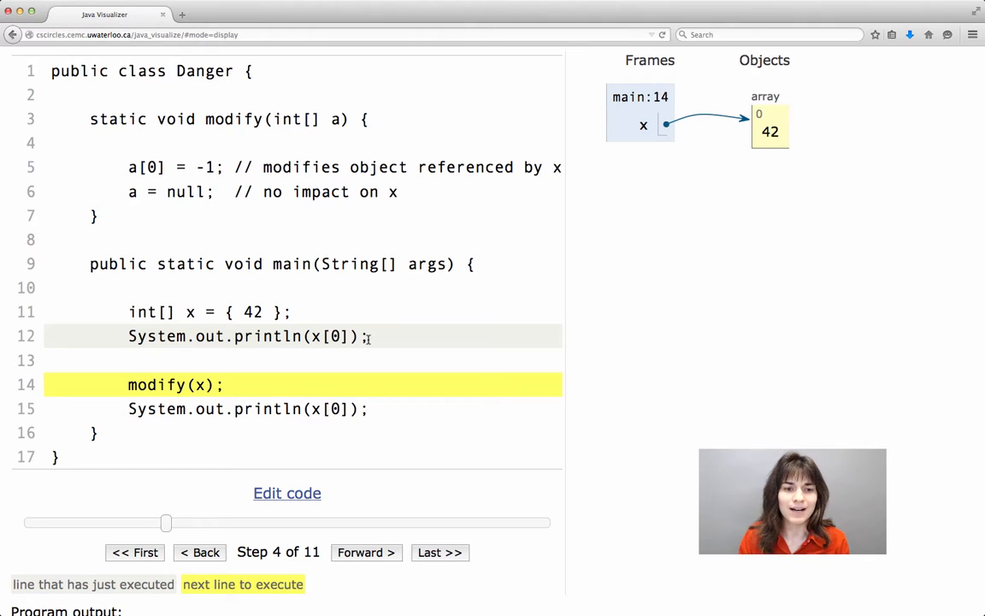
mouse_move(648, 133)
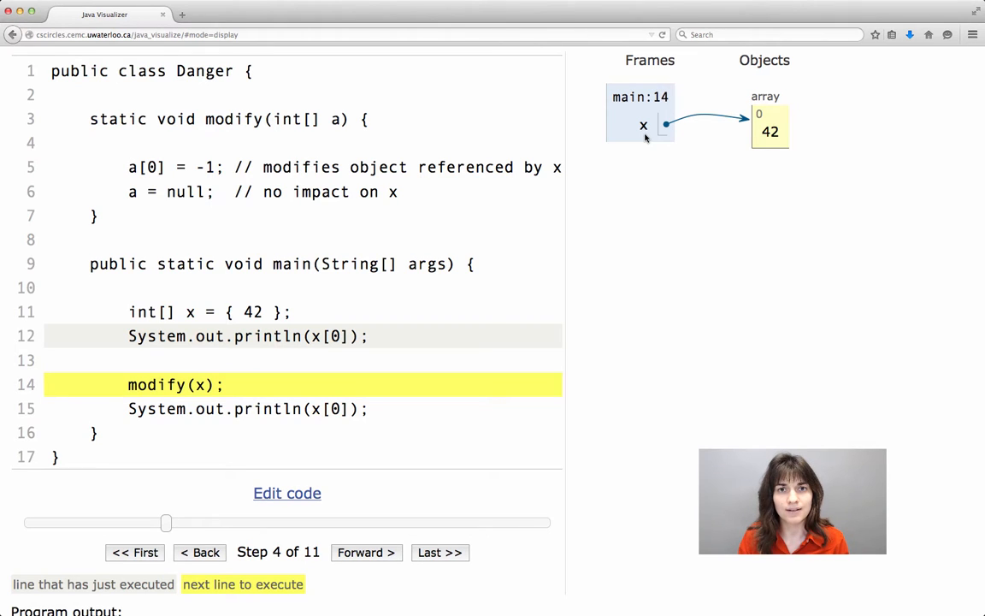
mouse_move(771, 146)
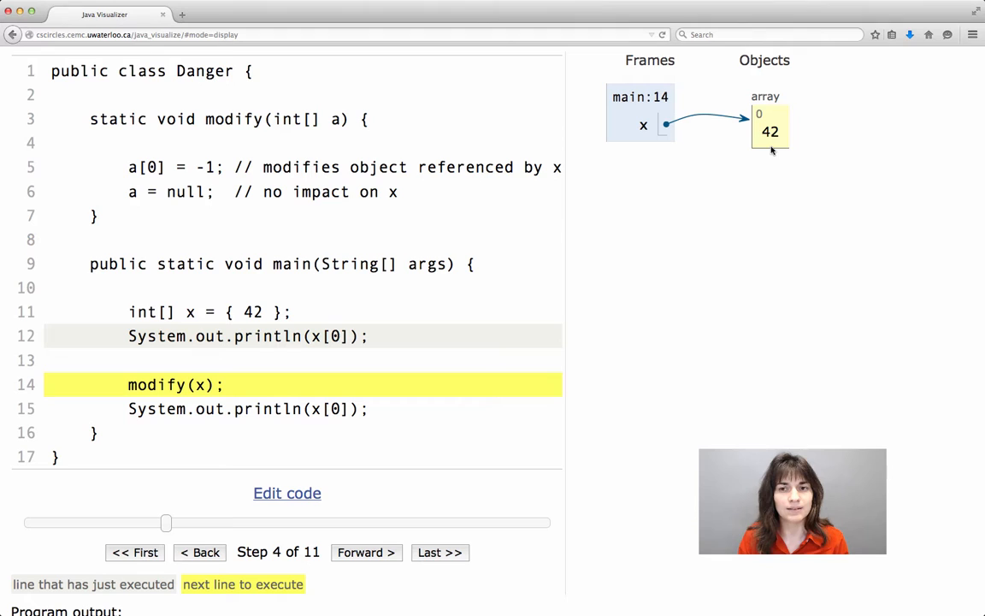
mouse_move(497, 285)
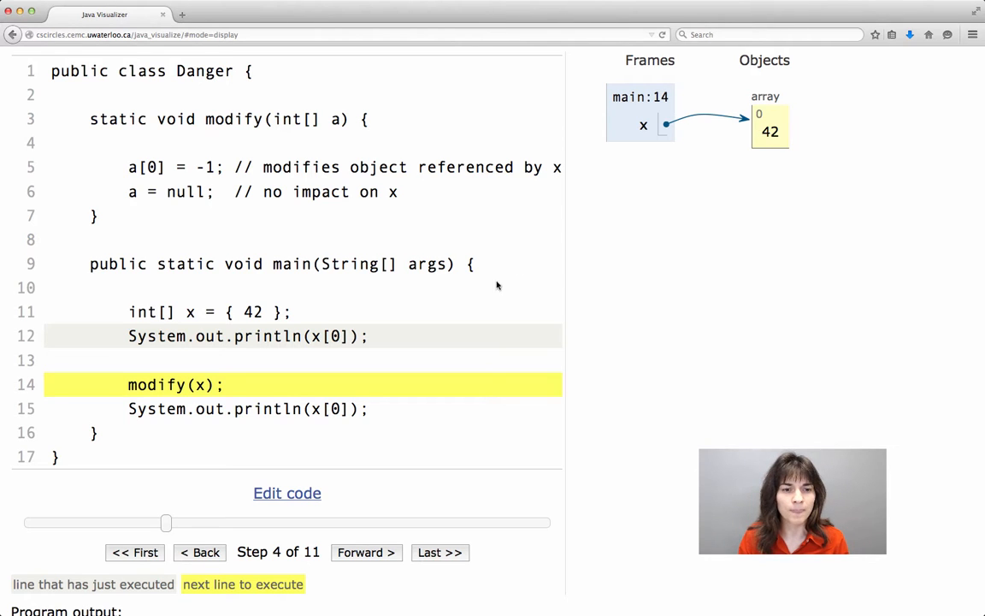
mouse_move(639, 364)
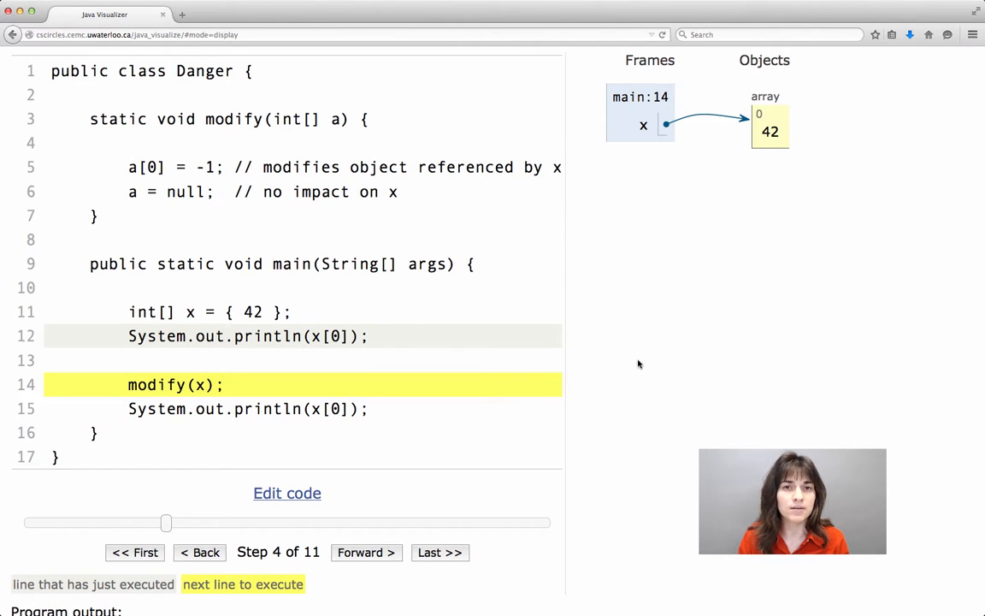
scroll("down", 3)
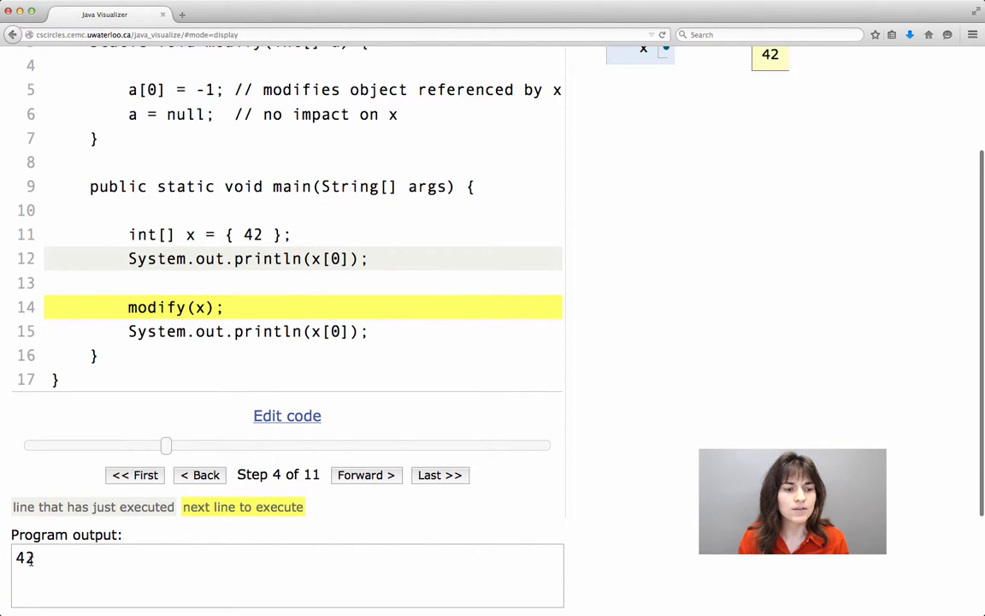
mouse_move(605, 226)
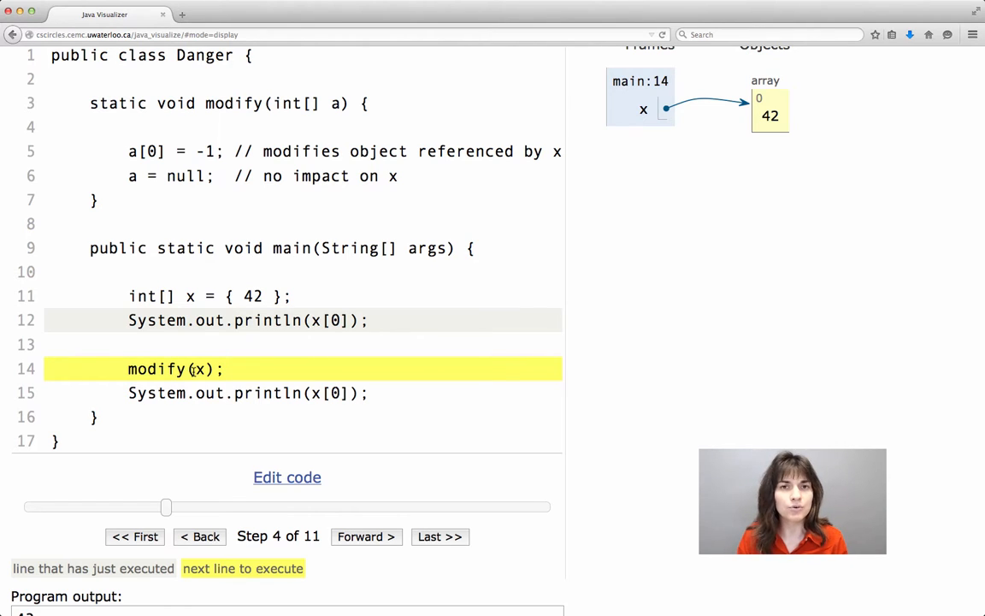
mouse_move(260, 351)
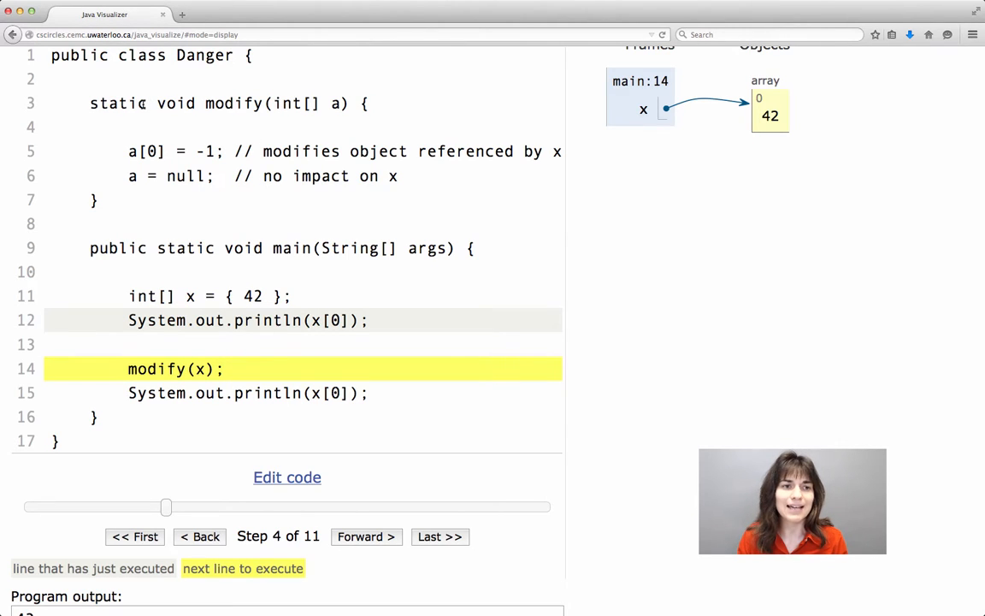
double_click(118, 103)
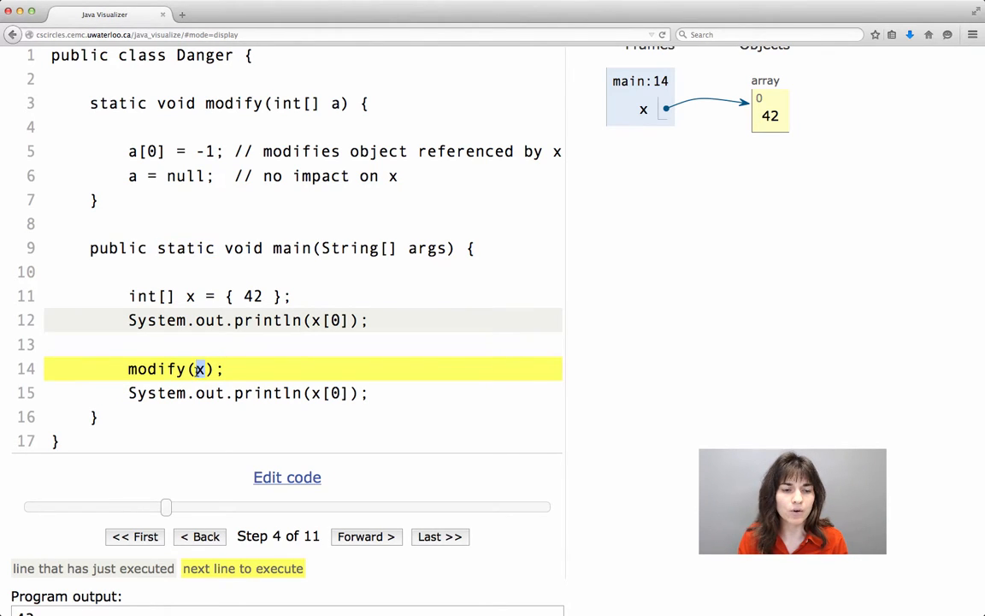
mouse_move(373, 347)
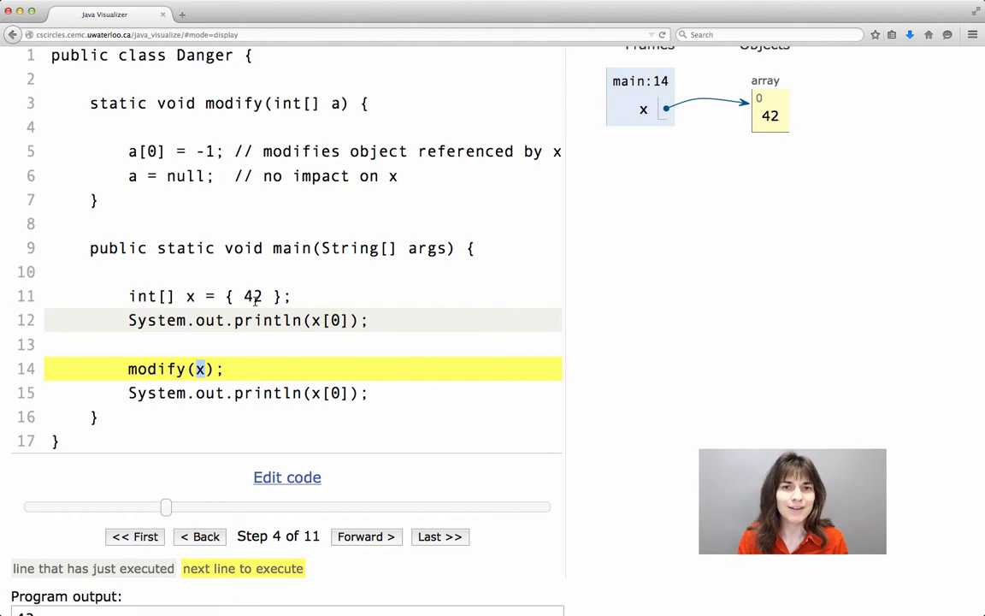
mouse_move(667, 146)
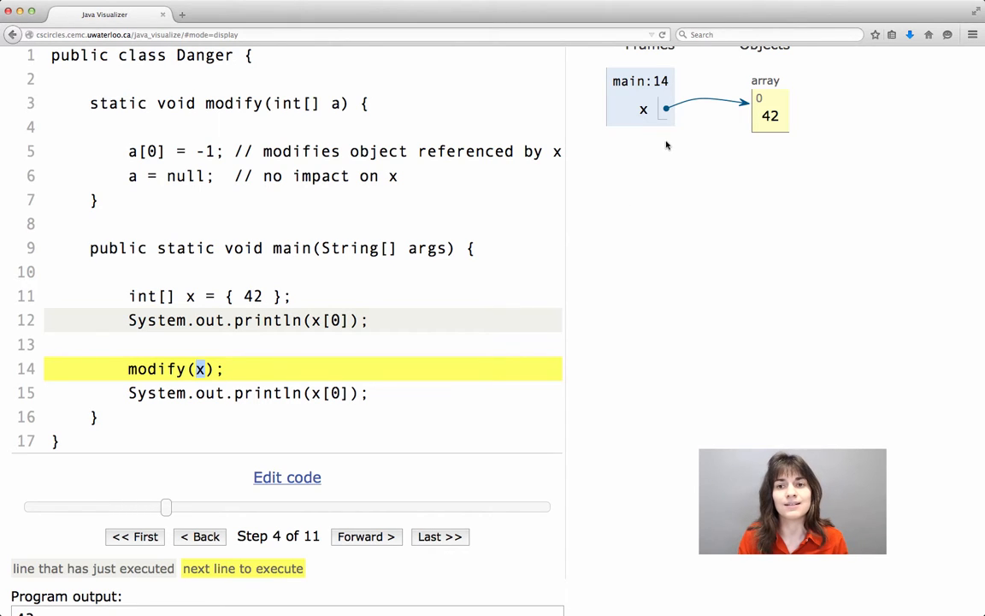
mouse_move(774, 94)
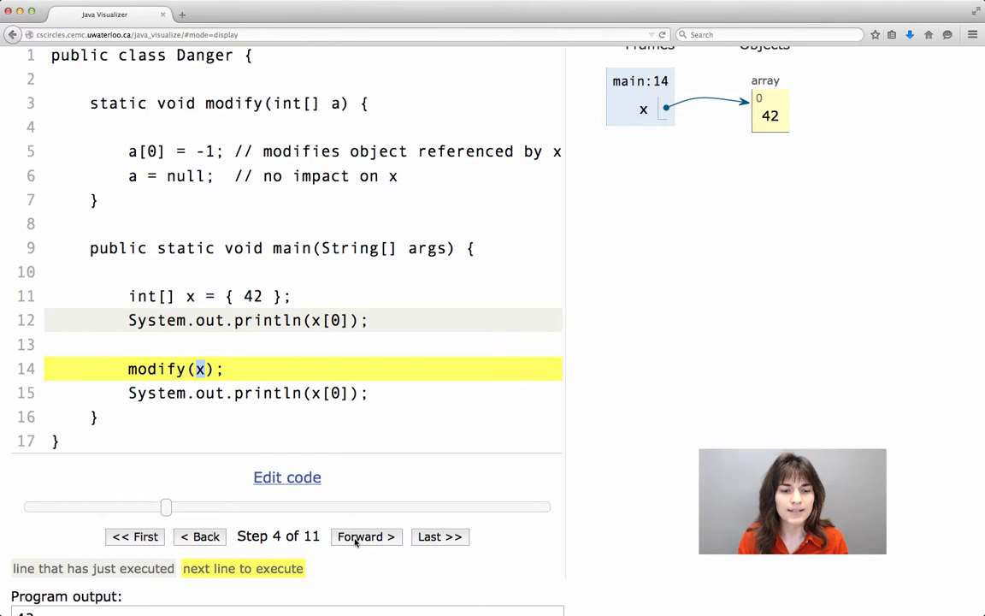
Step into modify, reaching step 5 of 11 with a sharing x's array
left_click(365, 537)
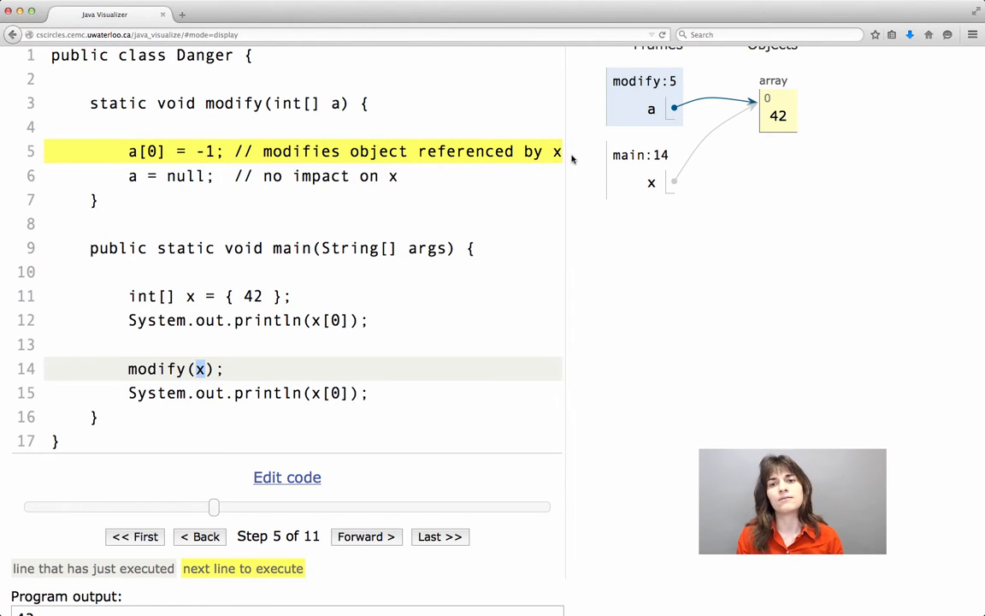
mouse_move(255, 378)
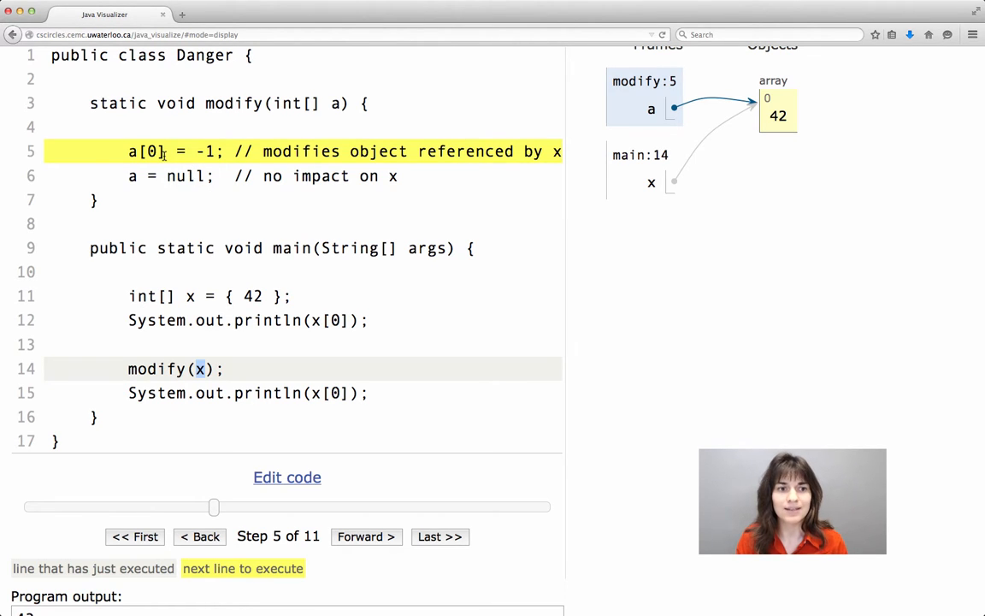
mouse_move(213, 175)
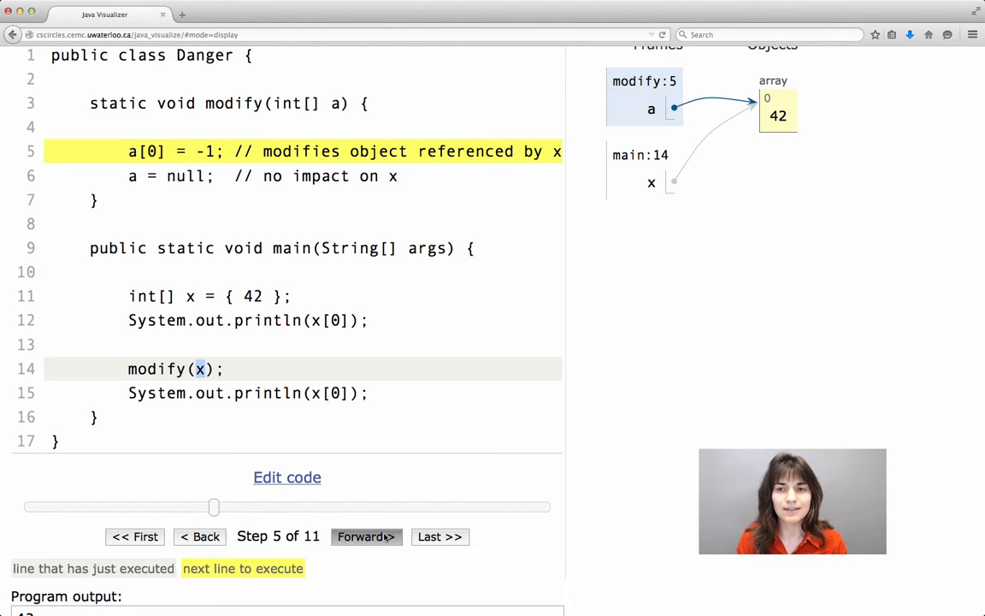
Advance to step 7 of 11, executing a[0] = -1
left_click(365, 536)
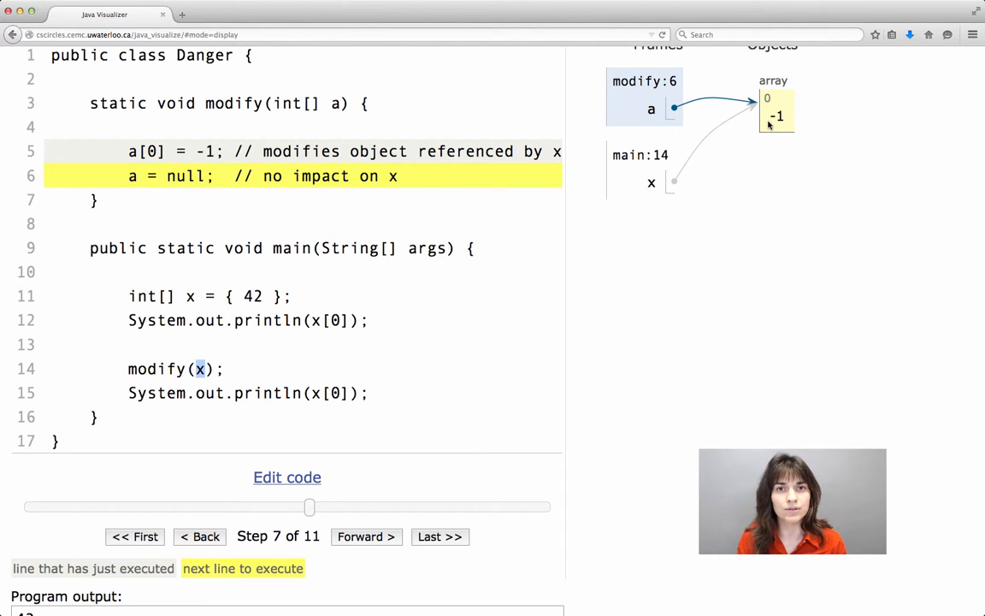
mouse_move(351, 408)
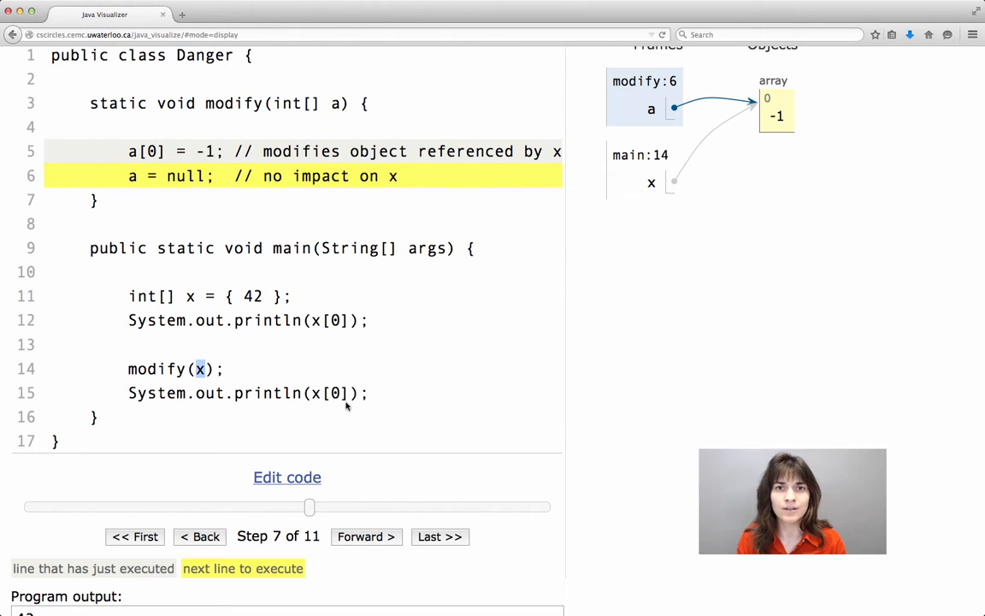
mouse_move(430, 276)
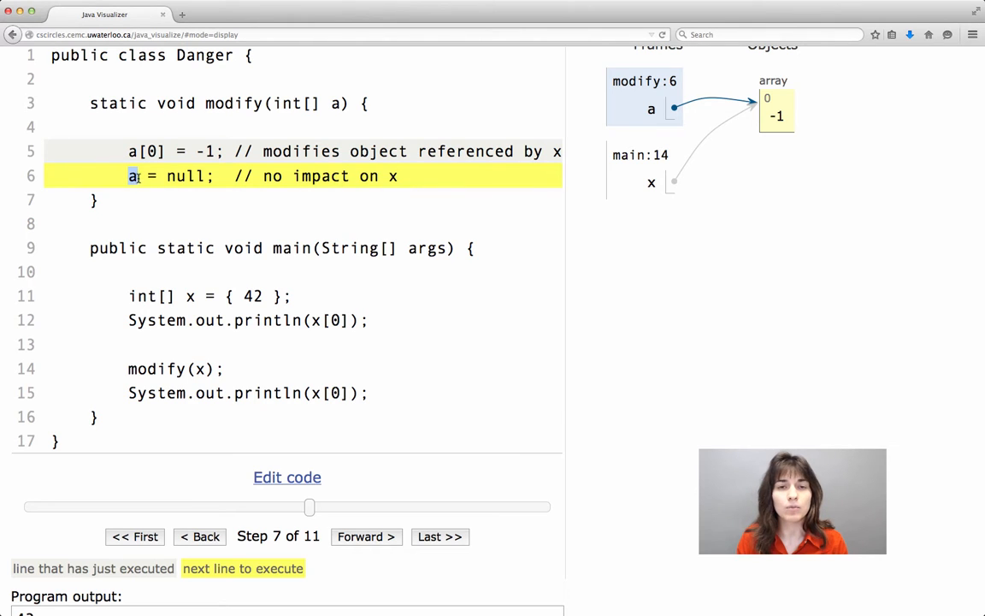
mouse_move(190, 203)
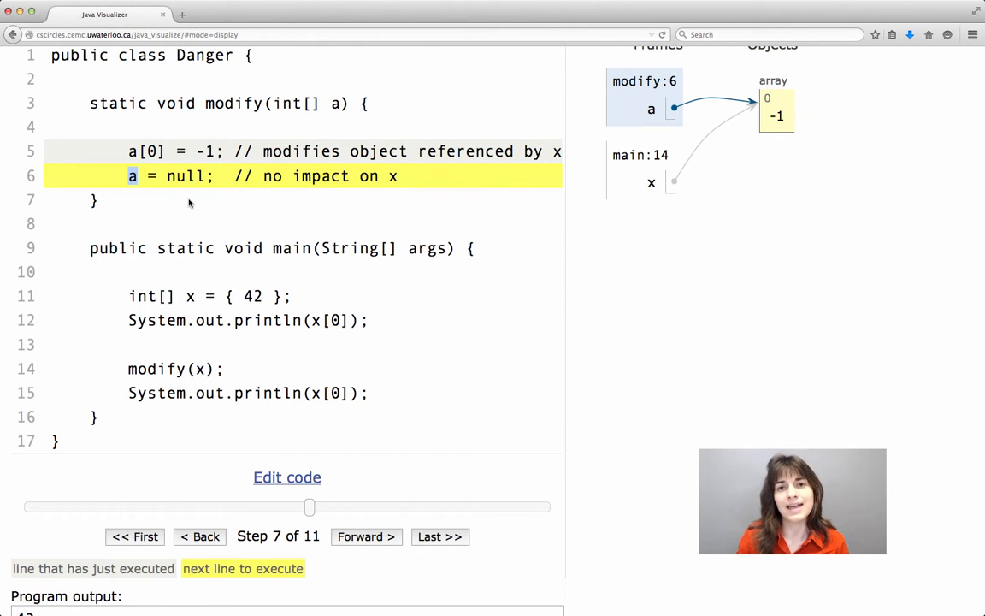
mouse_move(335, 206)
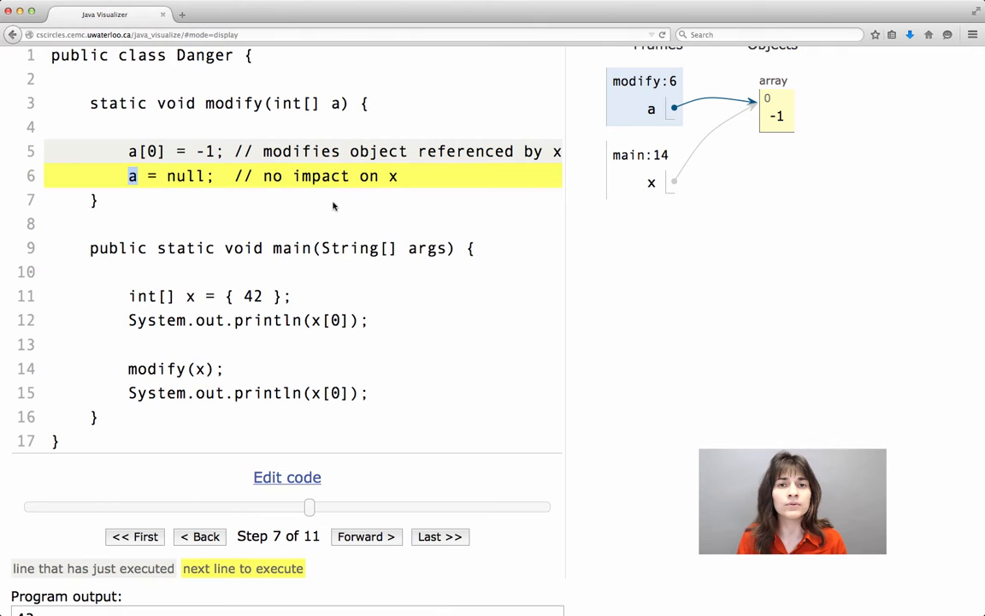
mouse_move(364, 537)
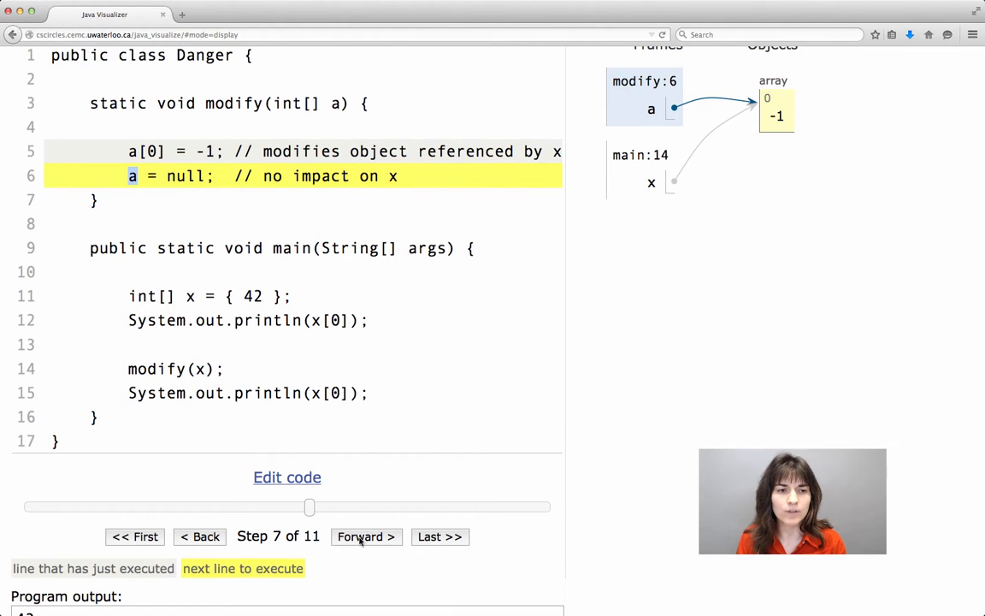
Advance to step 8 of 11, executing a = null
left_click(366, 537)
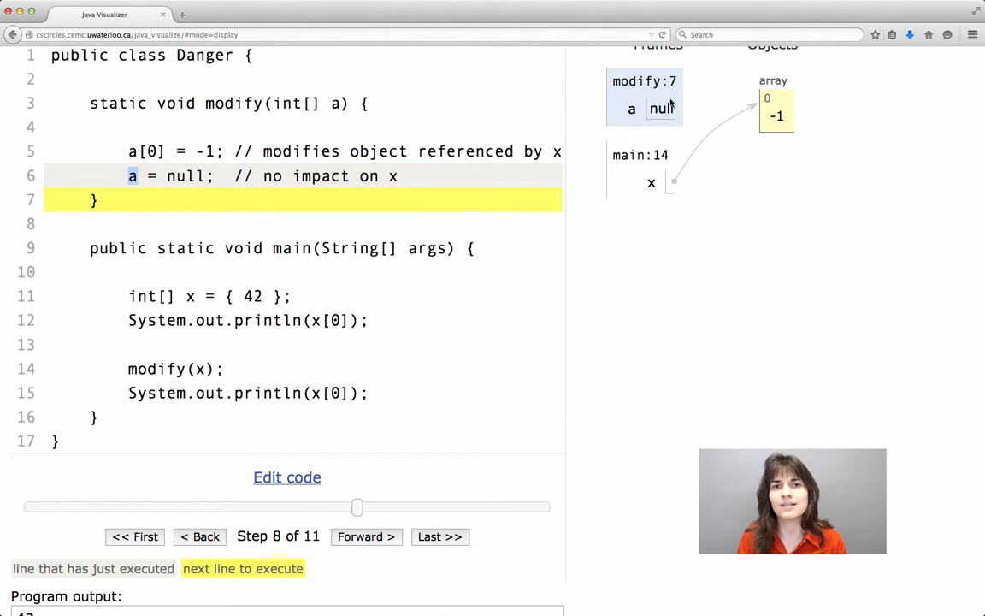
mouse_move(793, 120)
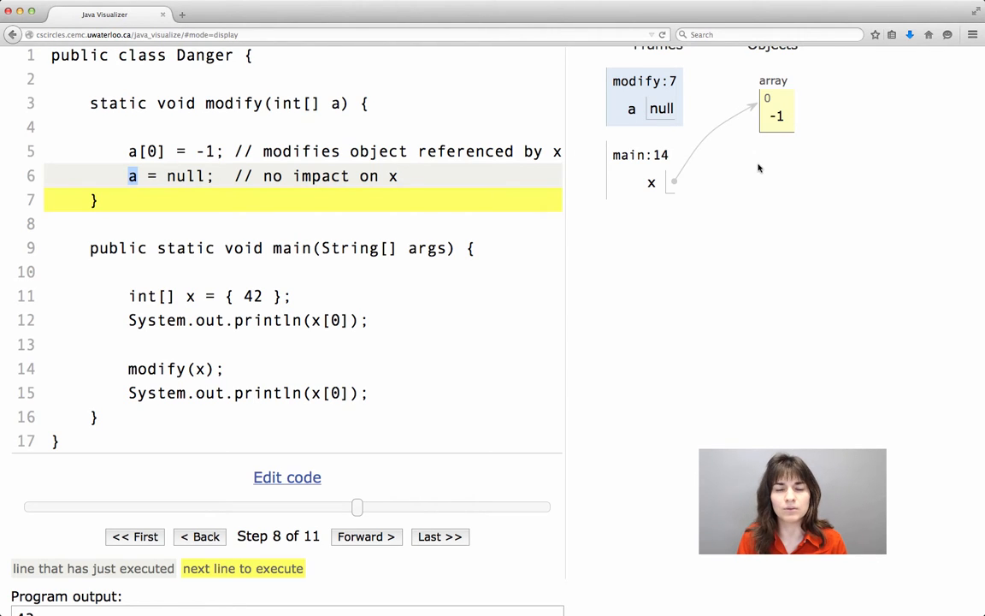
mouse_move(622, 292)
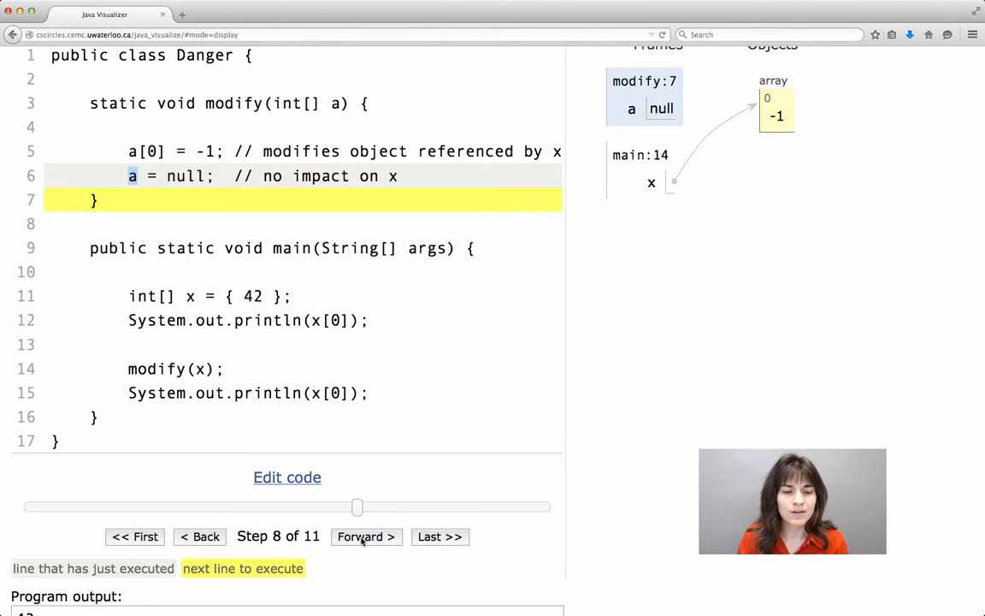
Step to 11 of 11 and view the output showing 42 then -1
left_click(365, 536)
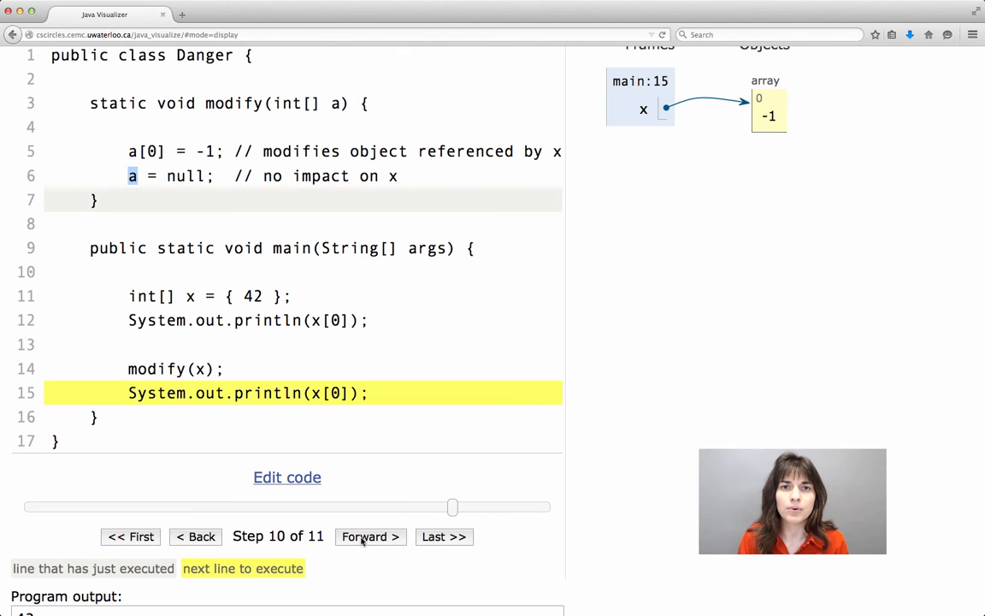
mouse_move(281, 407)
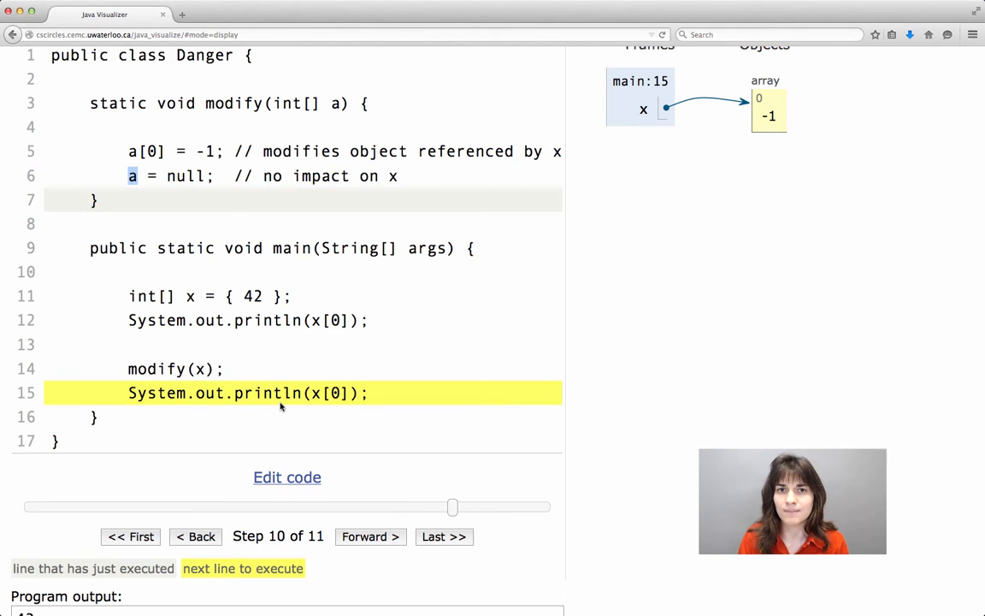
left_click(370, 537)
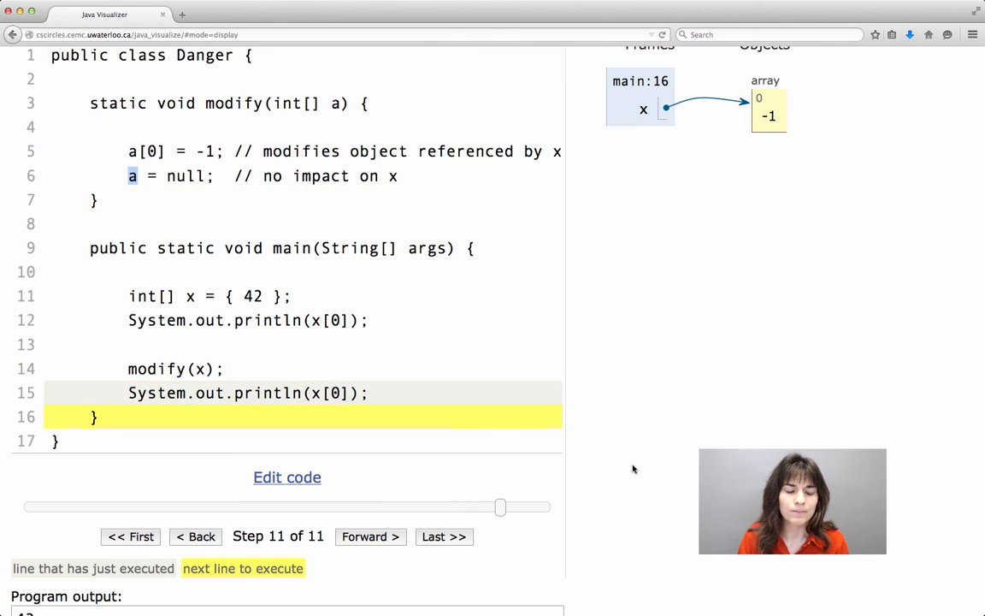
scroll("down", 3)
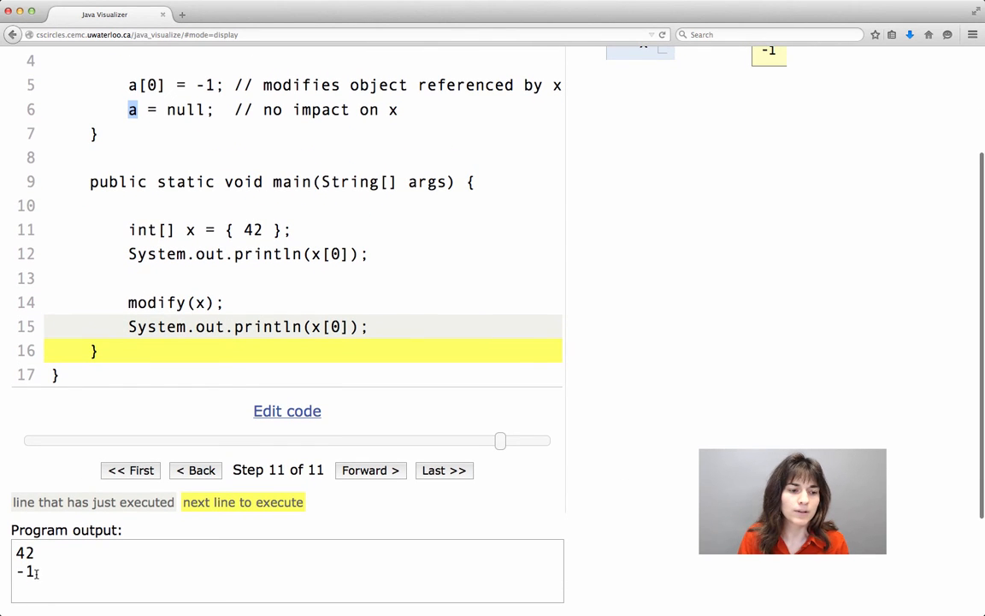